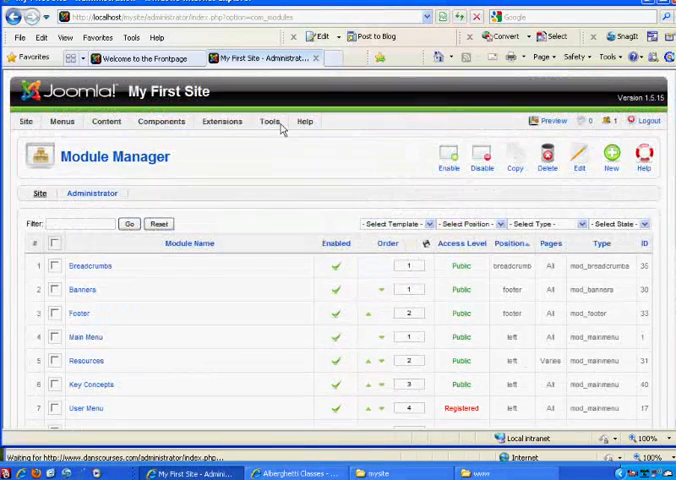
- Sign back in to the back end and reach the Article Manager via Content > Article Manager
left_click(106, 121)
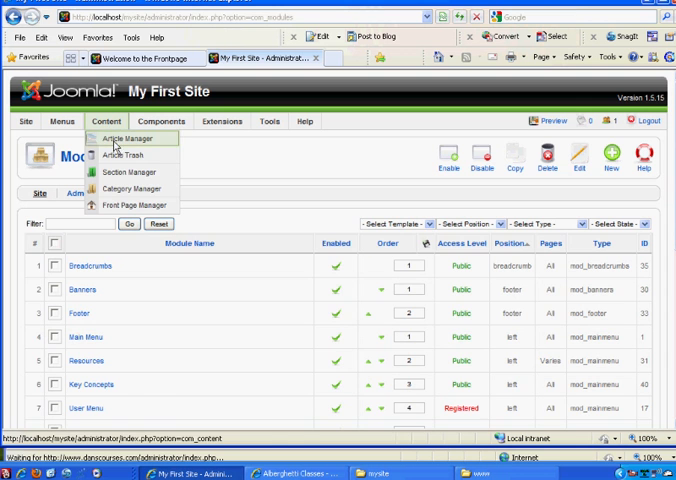
mouse_move(130, 160)
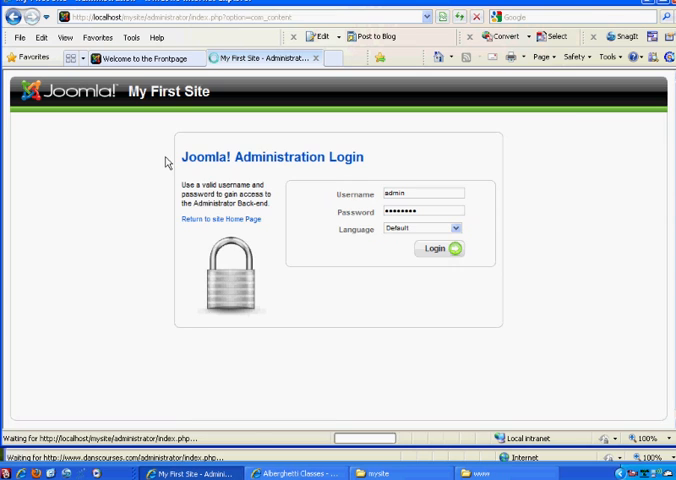
left_click(440, 250)
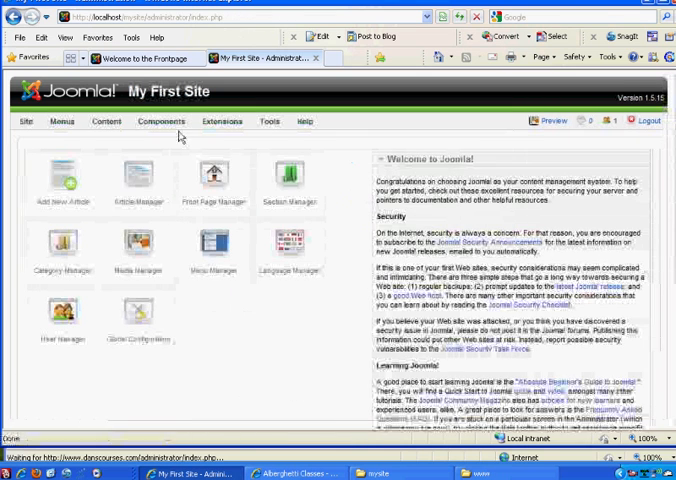
left_click(106, 121)
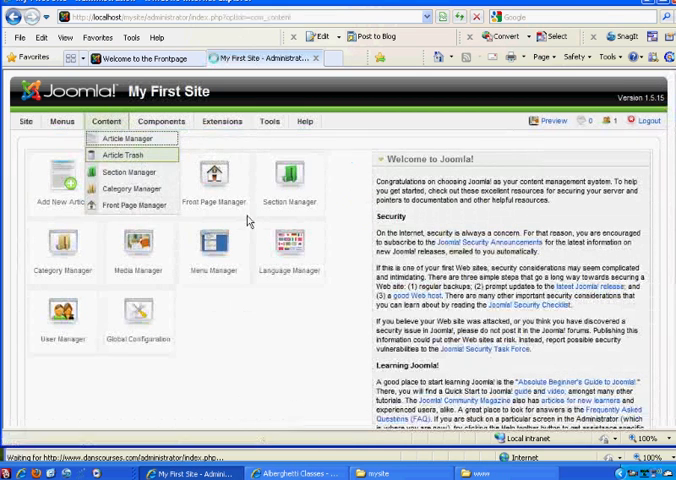
left_click(129, 138)
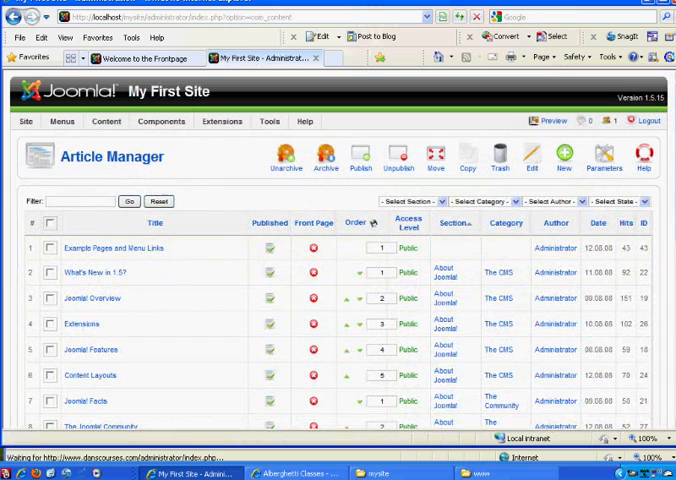
- Change the Display # setting at the bottom of the article list from 20 to All
scroll("down", 3)
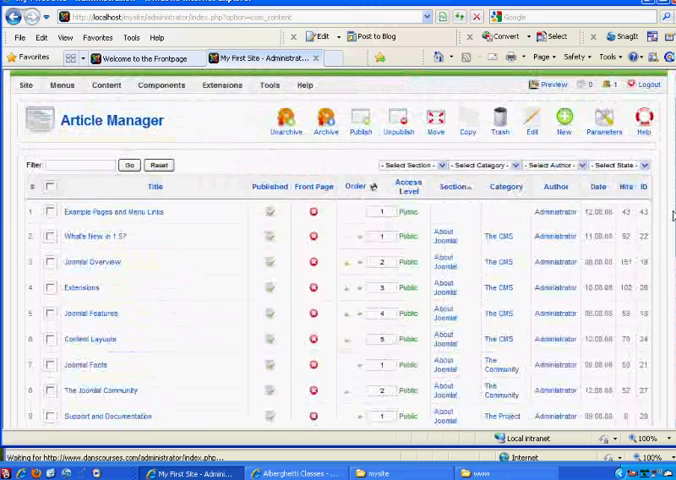
scroll("down", 3)
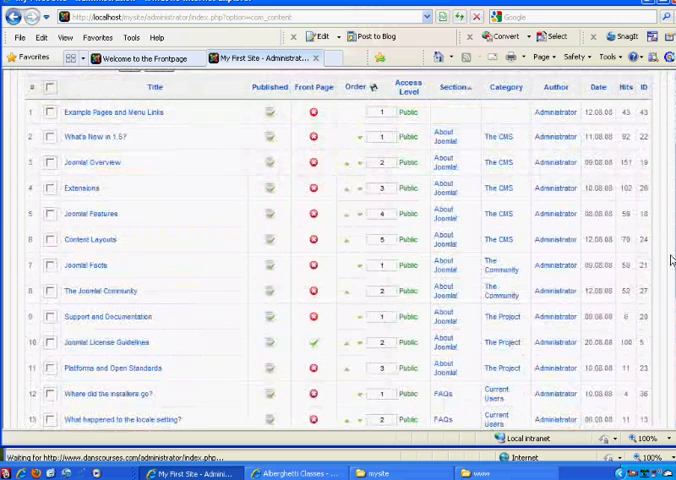
scroll("down", 3)
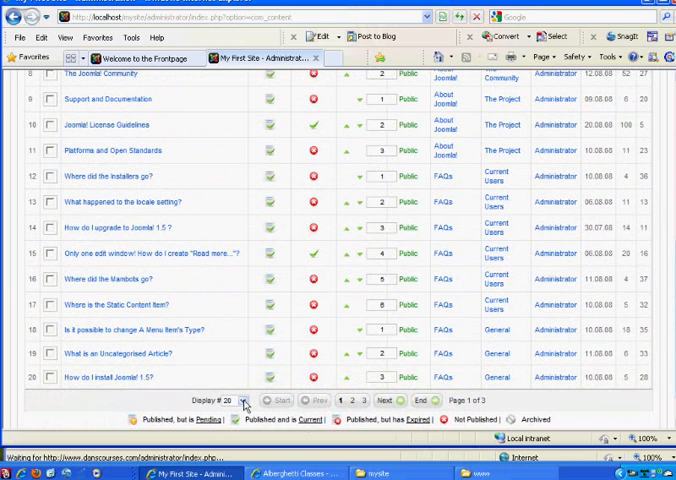
left_click(242, 399)
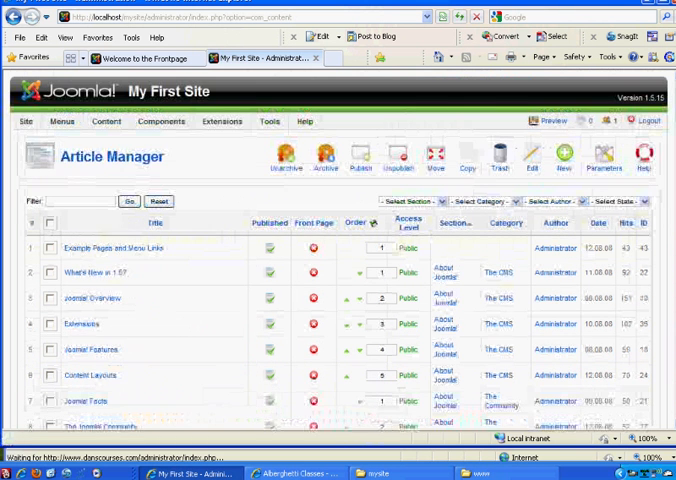
scroll("down", 3)
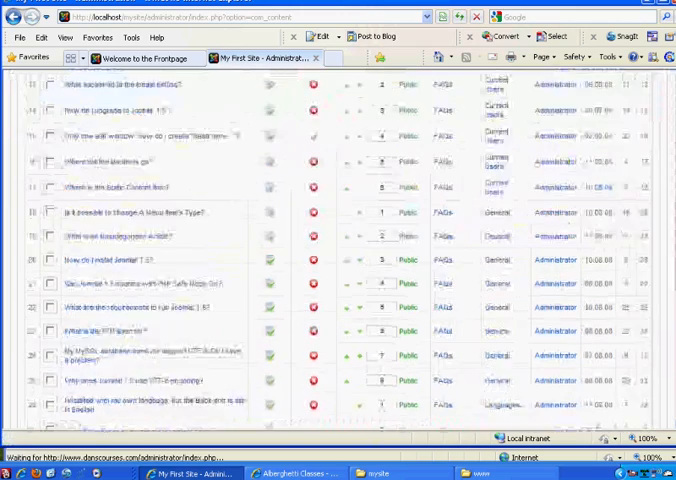
scroll("down", 3)
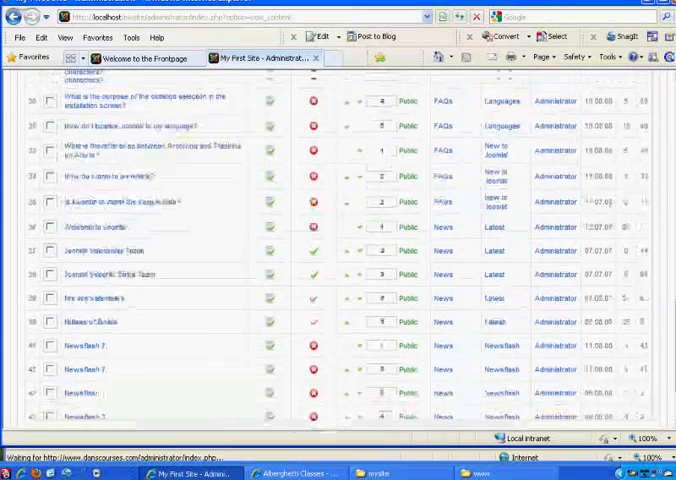
scroll("up", 3)
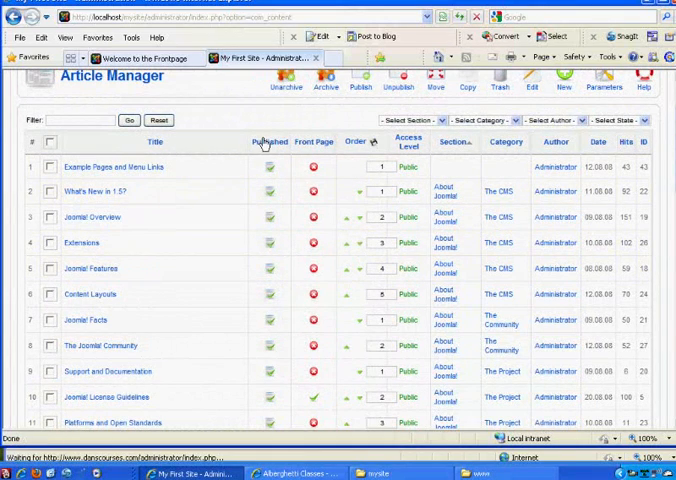
mouse_move(318, 293)
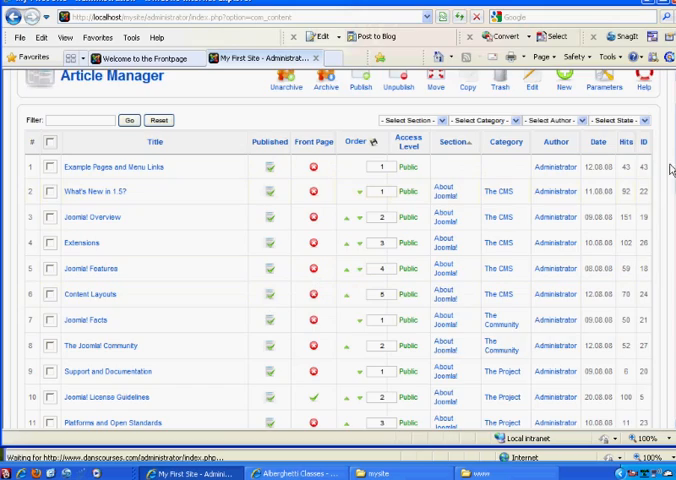
scroll("down", 3)
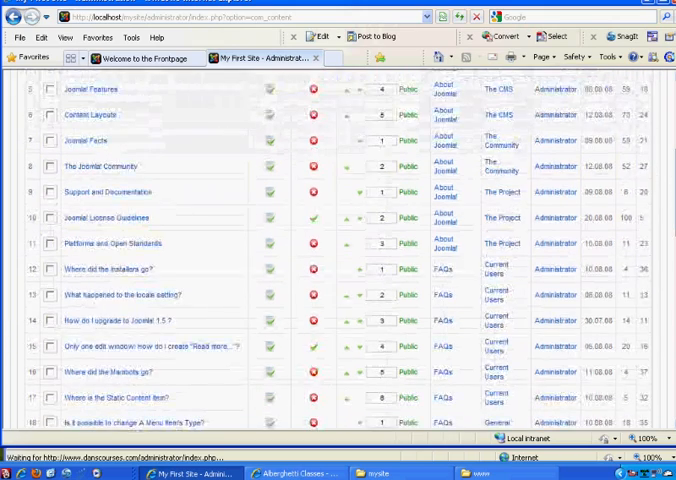
scroll("down", 3)
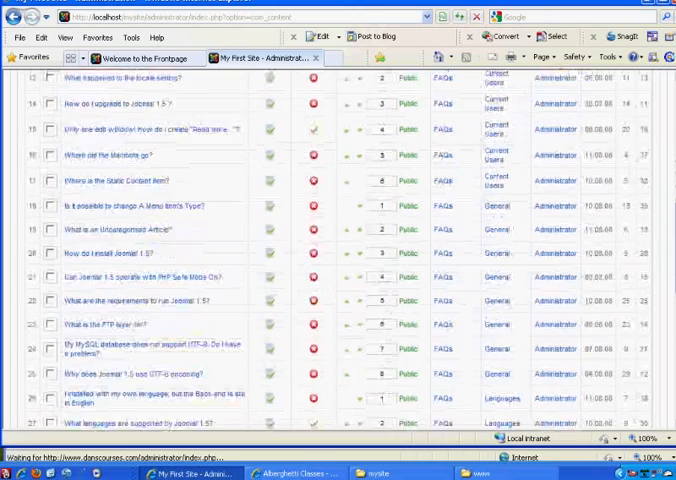
scroll("down", 3)
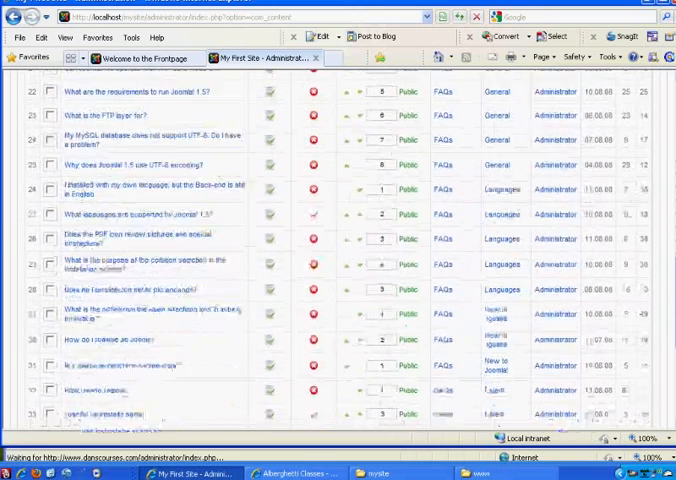
scroll("down", 3)
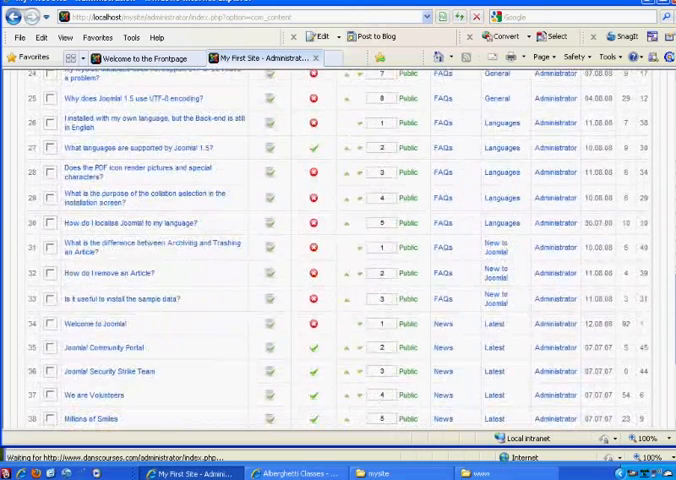
scroll("down", 3)
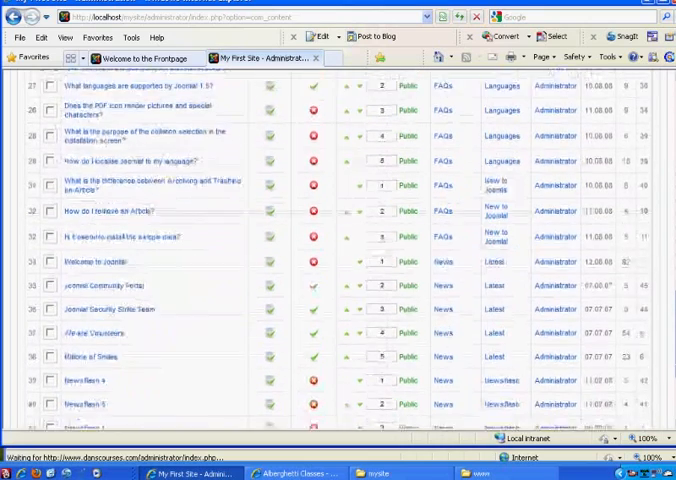
scroll("down", 3)
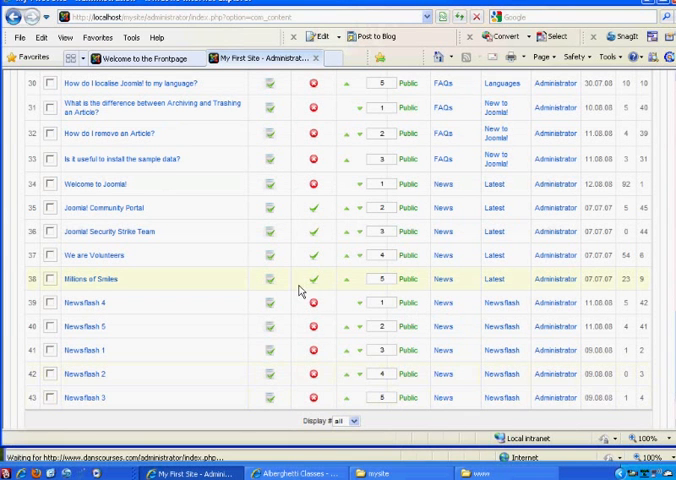
mouse_move(144, 302)
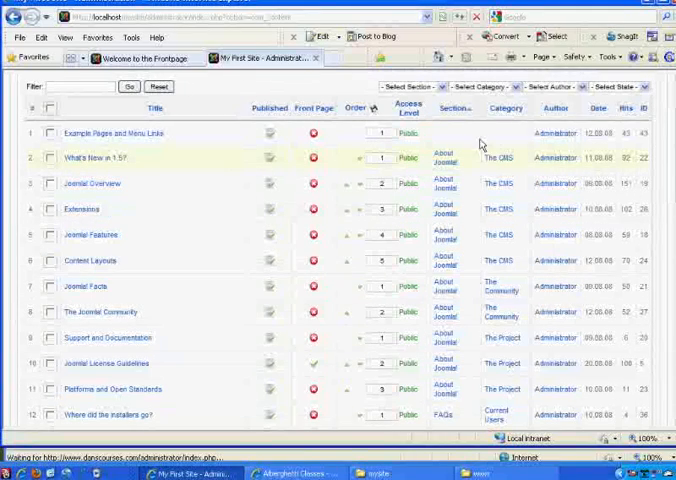
left_click(505, 108)
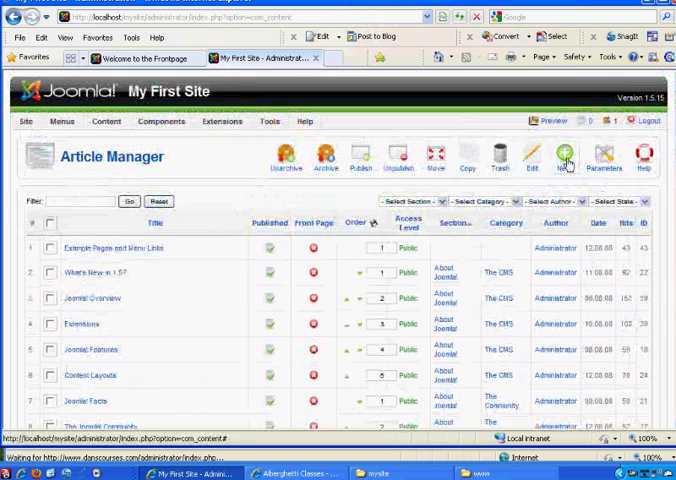
- Start a new article titled 'My Article'
left_click(568, 155)
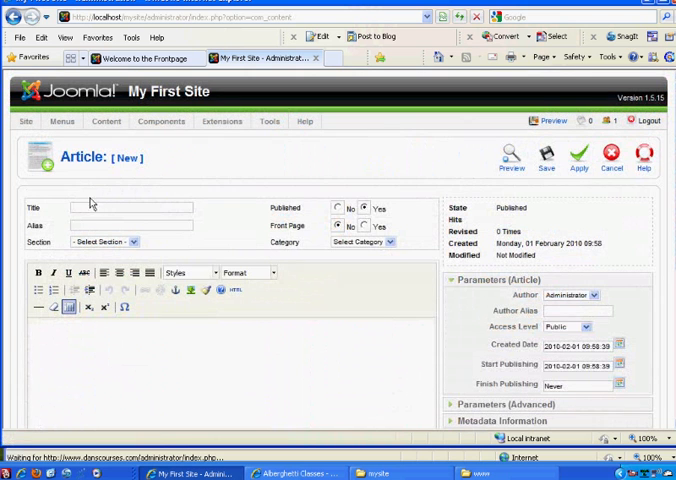
type("My A")
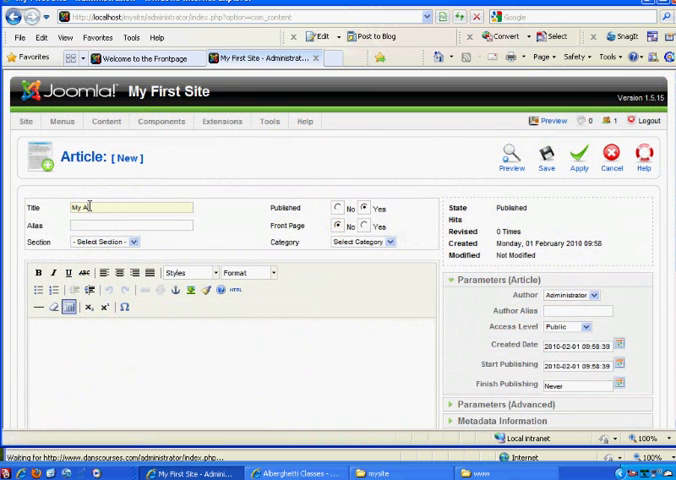
type("rticle")
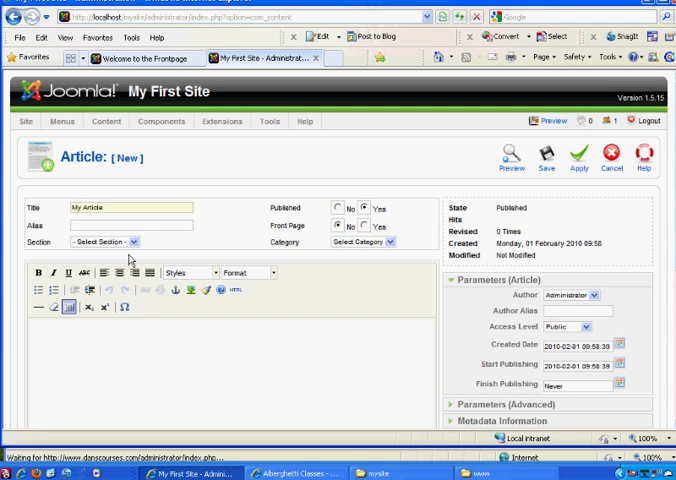
- File the article in the News section under the Latest category
left_click(103, 241)
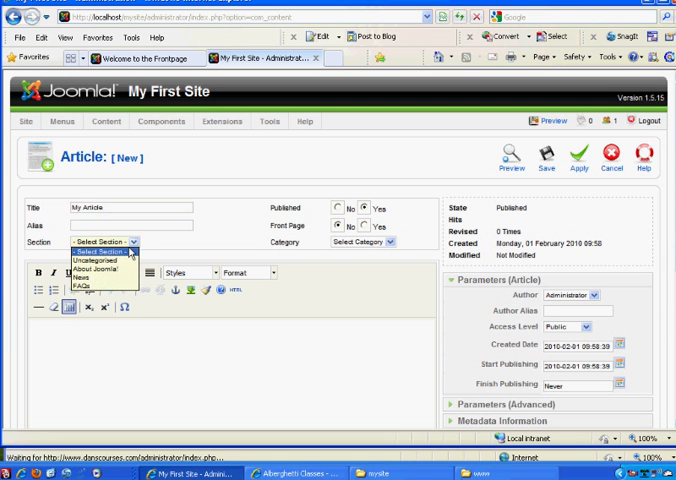
mouse_move(103, 277)
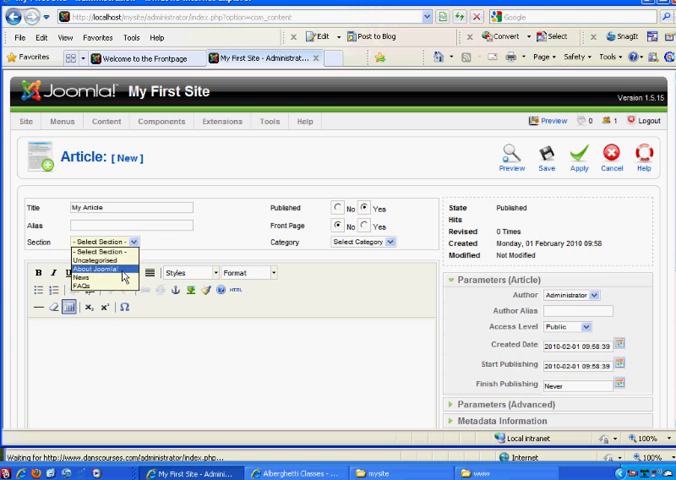
mouse_move(107, 287)
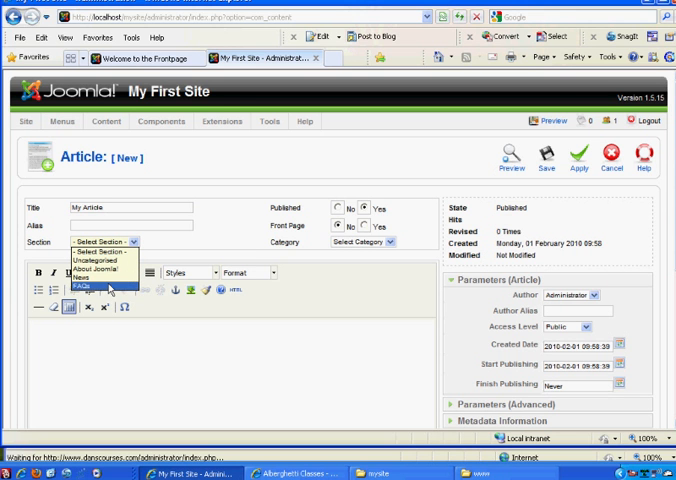
mouse_move(95, 253)
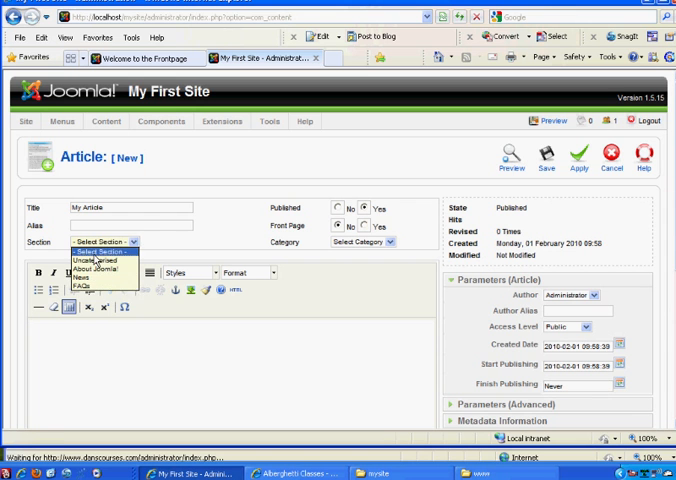
mouse_move(100, 283)
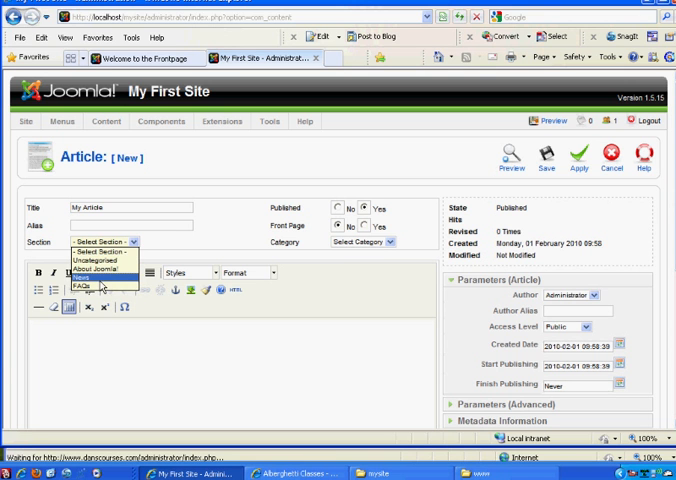
left_click(90, 277)
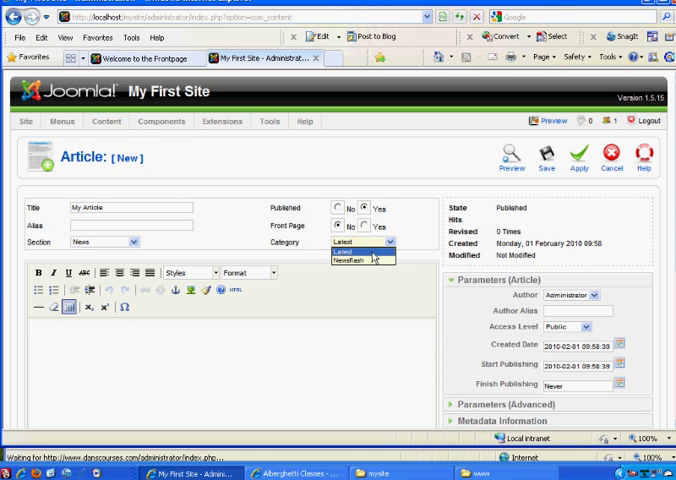
left_click(345, 241)
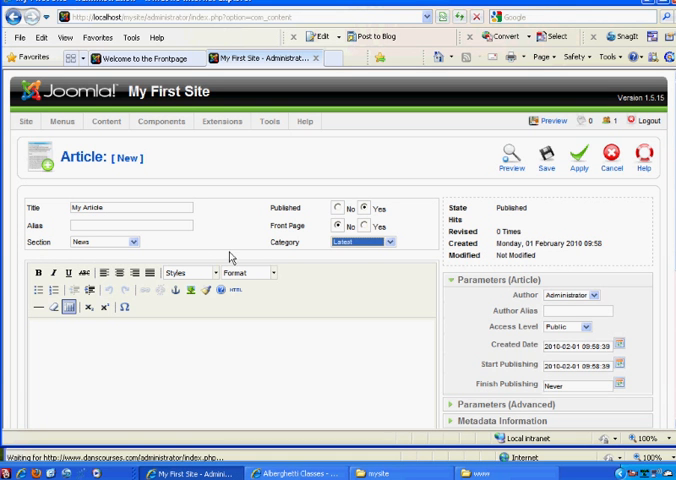
mouse_move(360, 218)
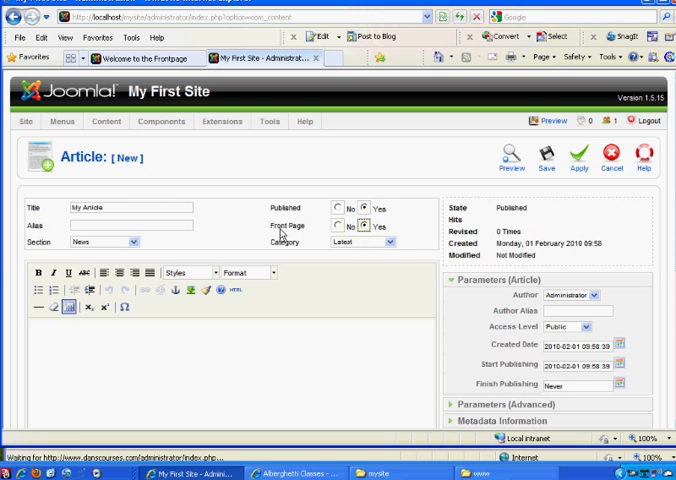
- Write the article body 'Hello everyone this is my article!!!!!'
left_click(204, 345)
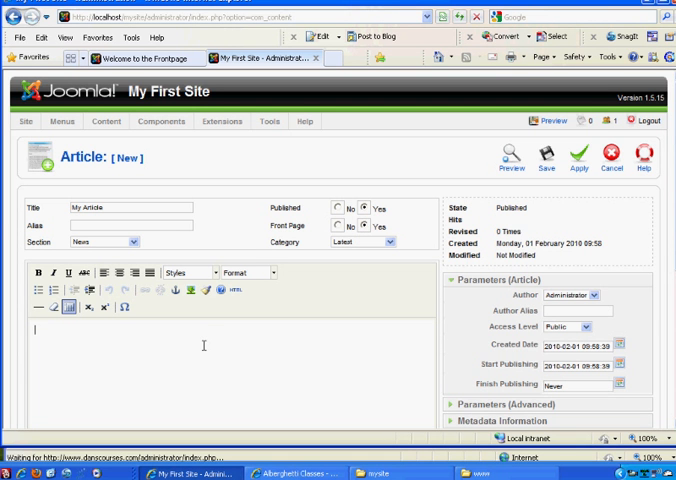
type("Hw")
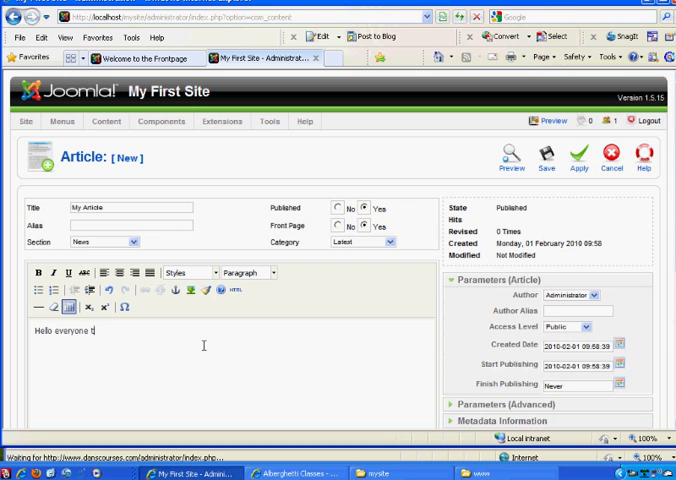
type("his is m")
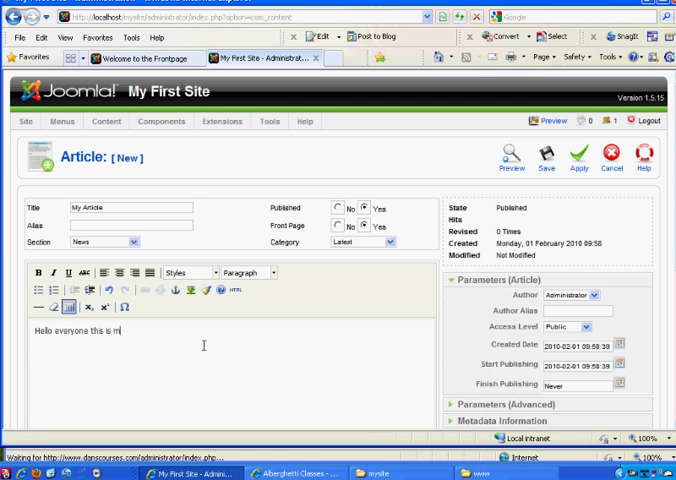
type("y article")
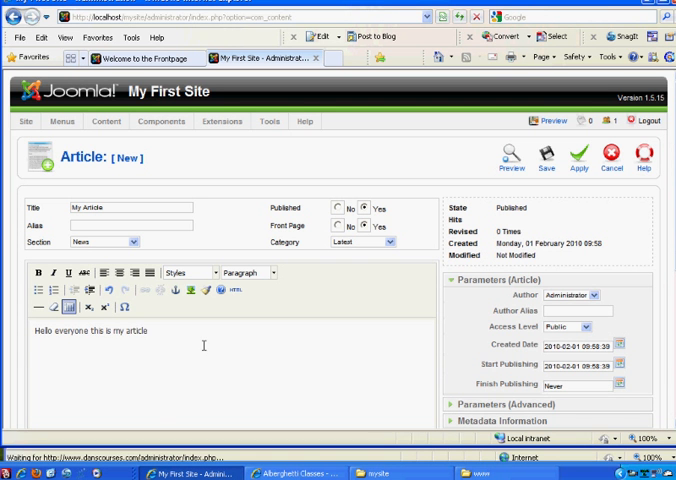
type("!!!!!")
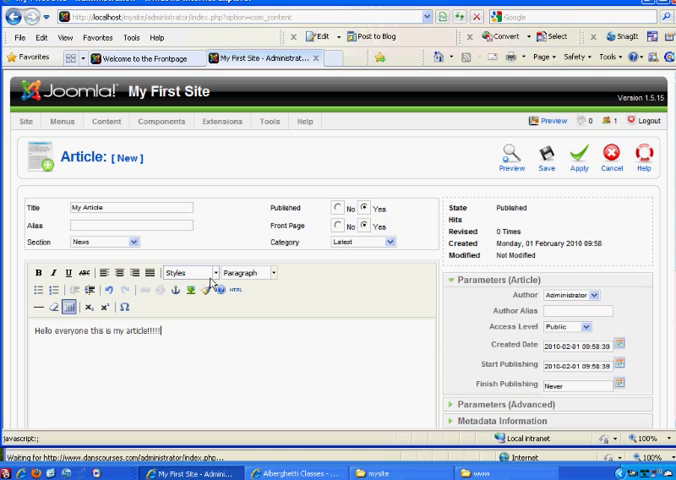
mouse_move(250, 355)
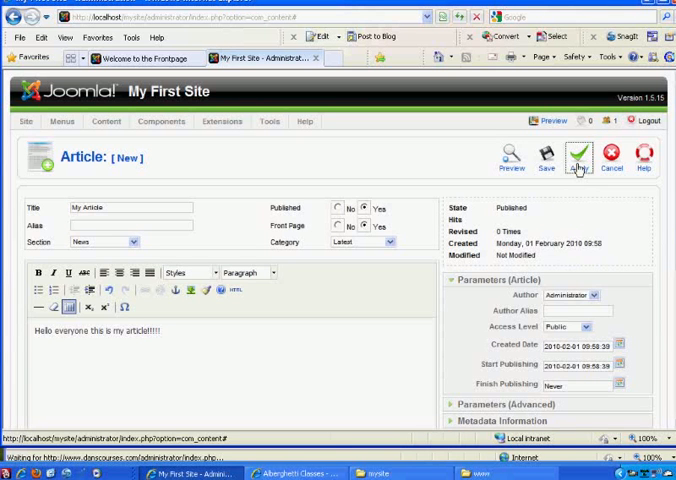
- Save My Article with Apply, staying in the editor with alias my-article
left_click(580, 160)
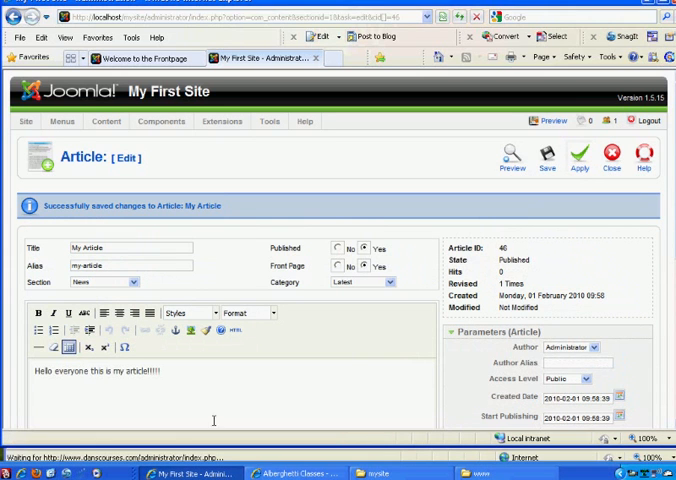
left_click(260, 312)
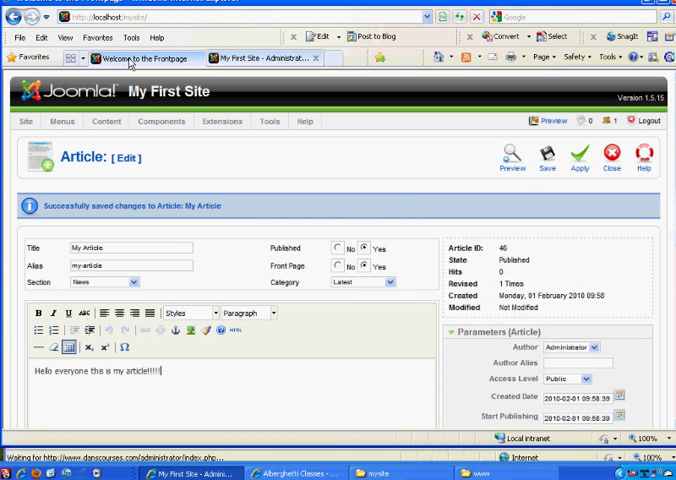
- View My Article on the site front page under Latest News
left_click(145, 58)
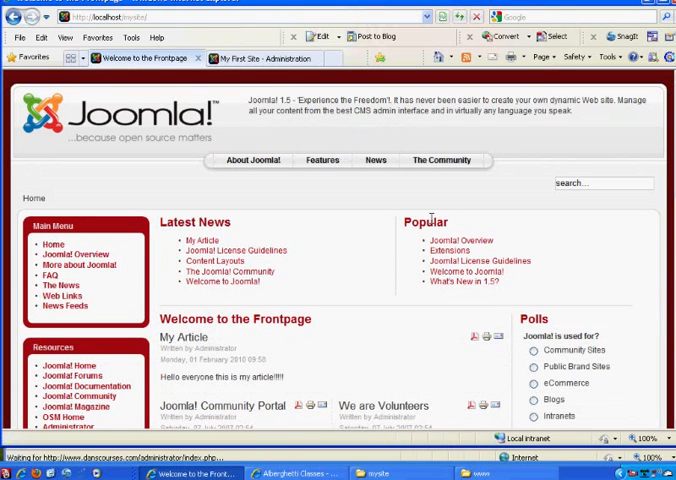
scroll("down", 3)
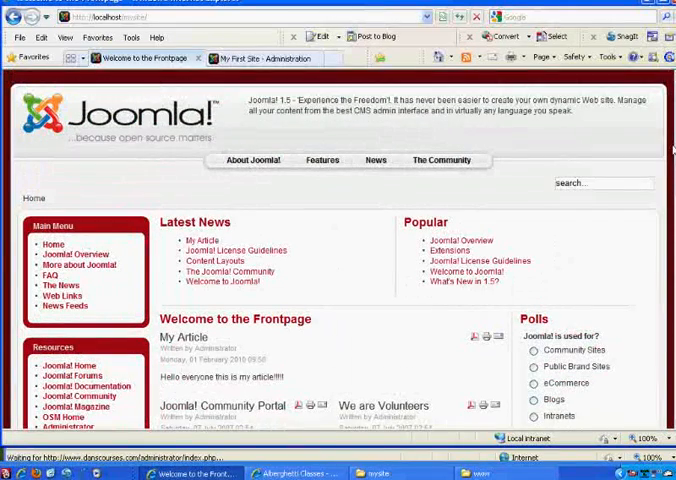
mouse_move(478, 261)
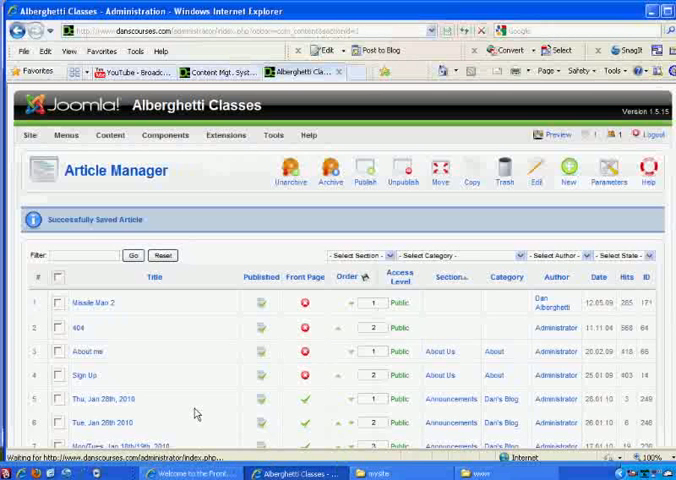
left_click(200, 71)
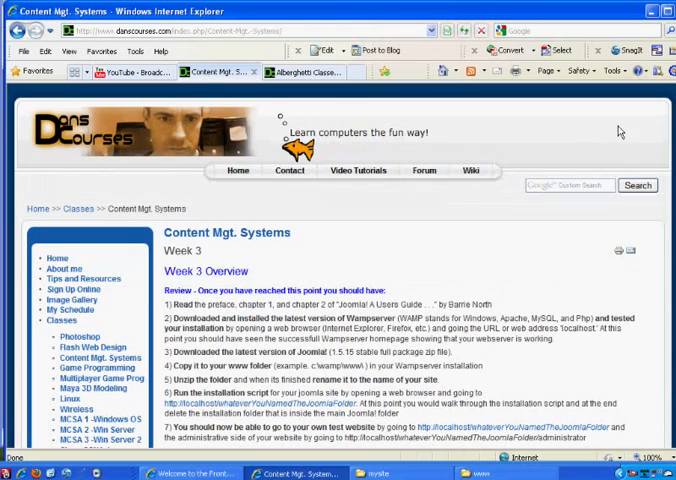
scroll("down", 3)
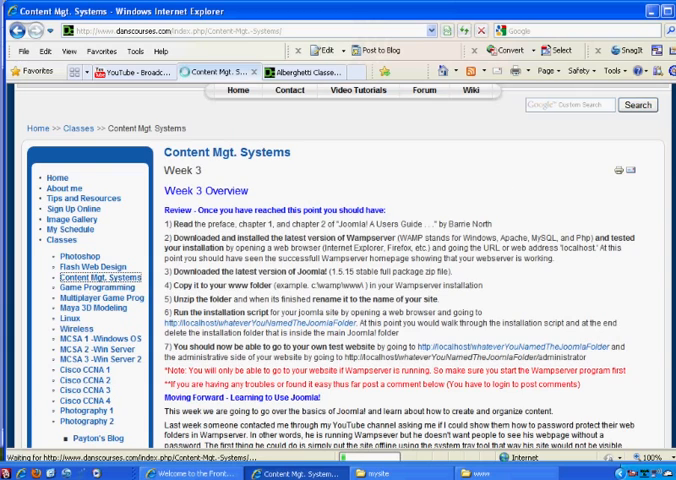
scroll("down", 3)
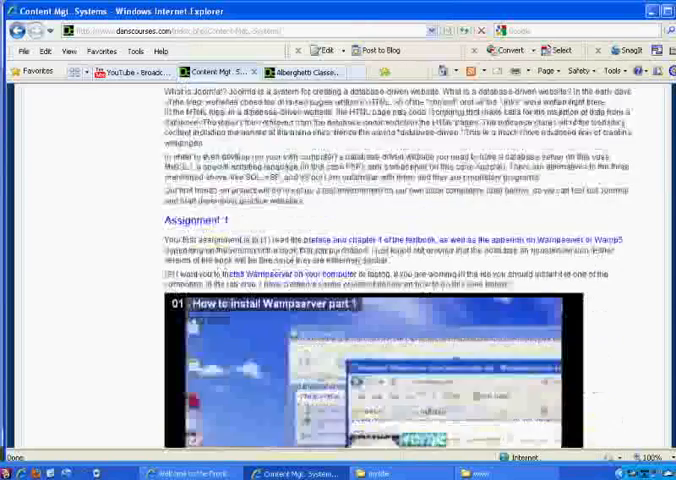
scroll("down", 3)
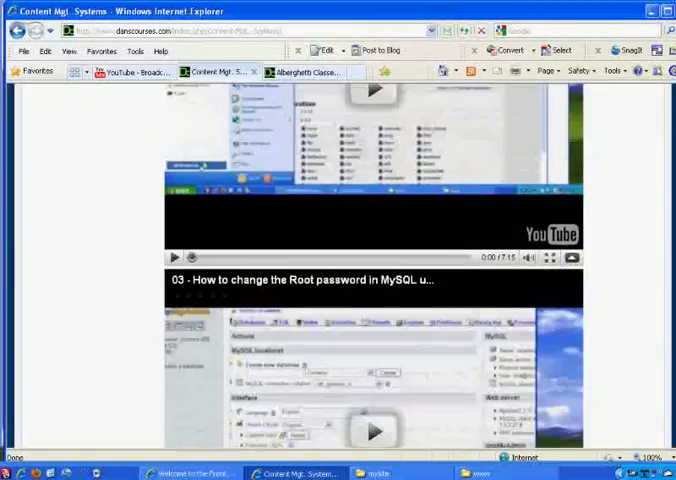
scroll("up", 3)
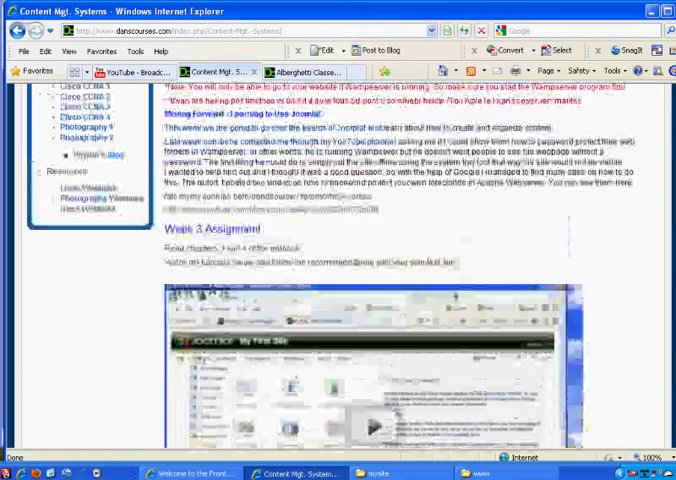
scroll("up", 3)
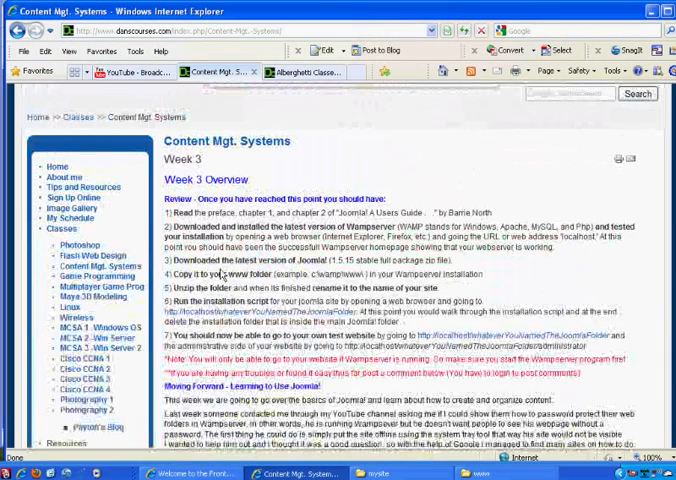
mouse_move(422, 167)
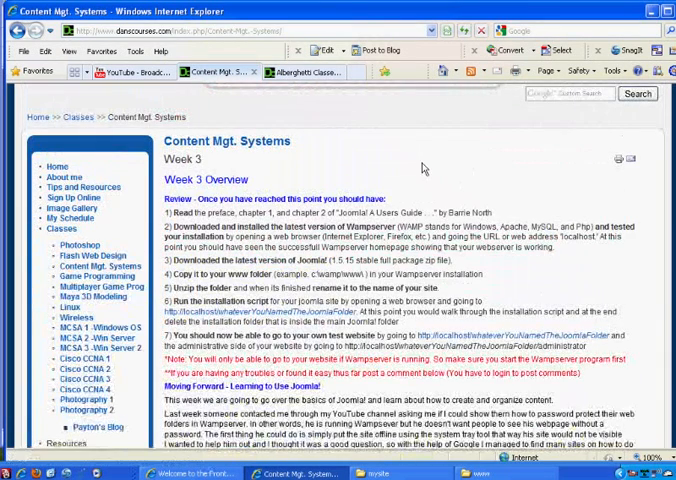
left_click(305, 71)
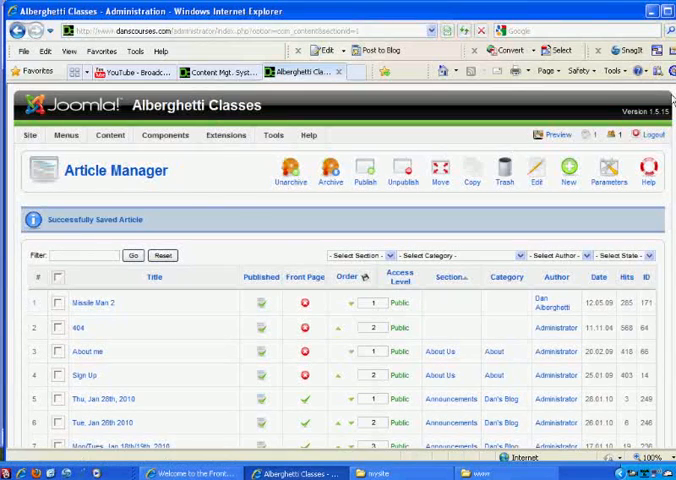
scroll("down", 3)
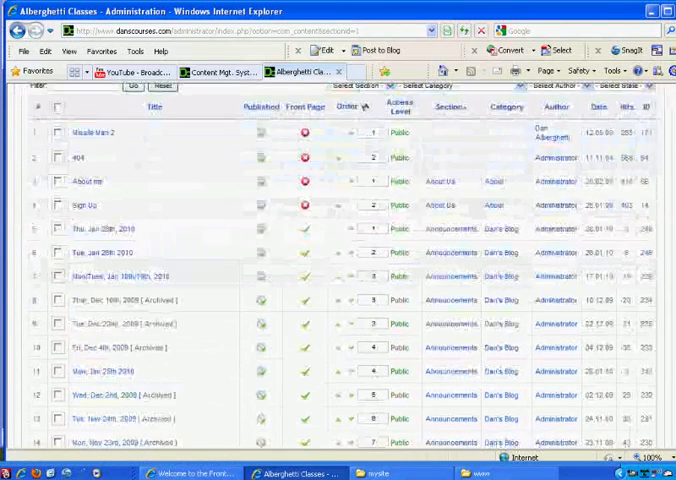
scroll("down", 3)
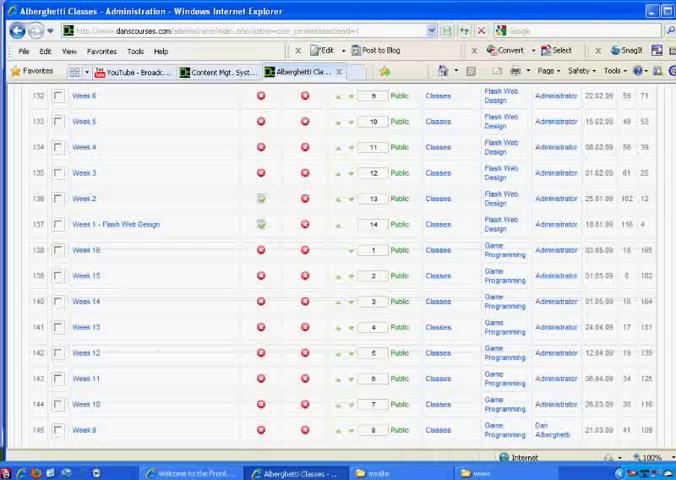
scroll("up", 3)
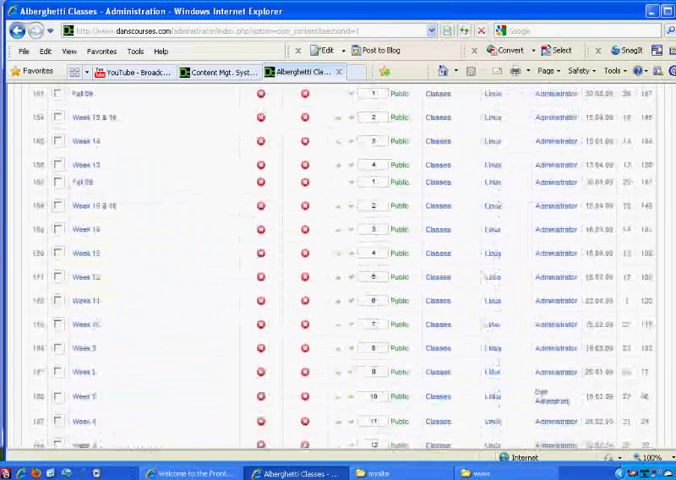
scroll("down", 3)
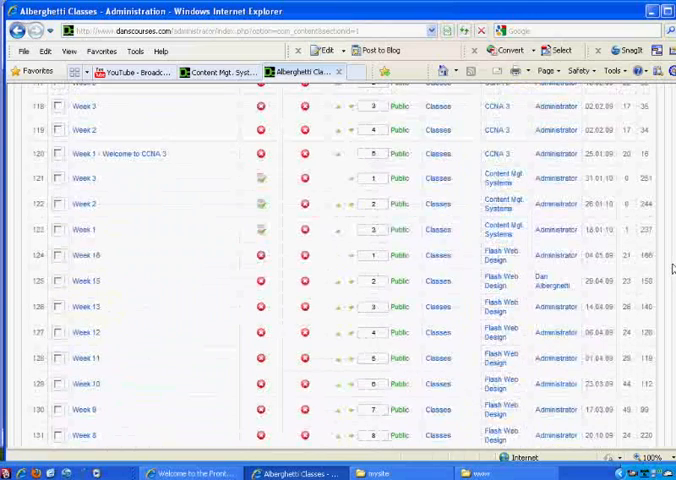
mouse_move(100, 202)
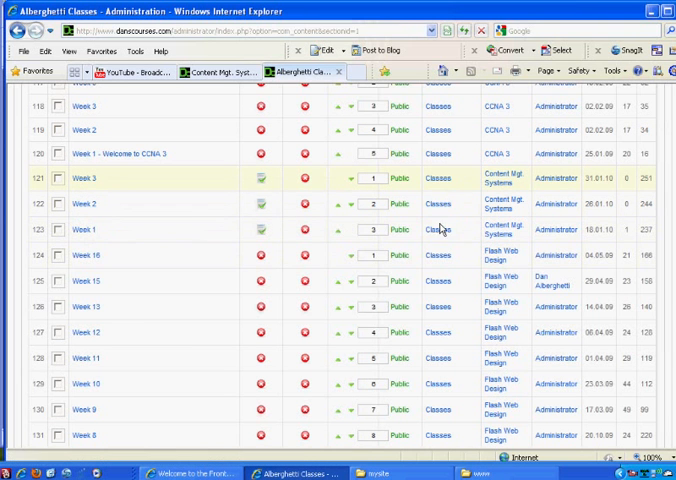
mouse_move(503, 178)
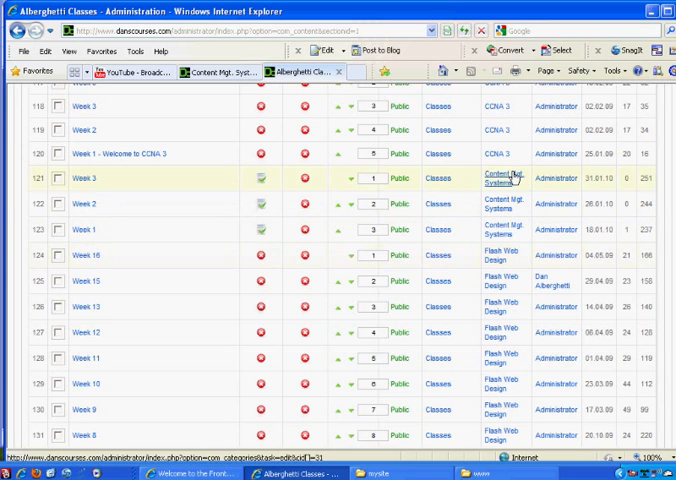
mouse_move(508, 246)
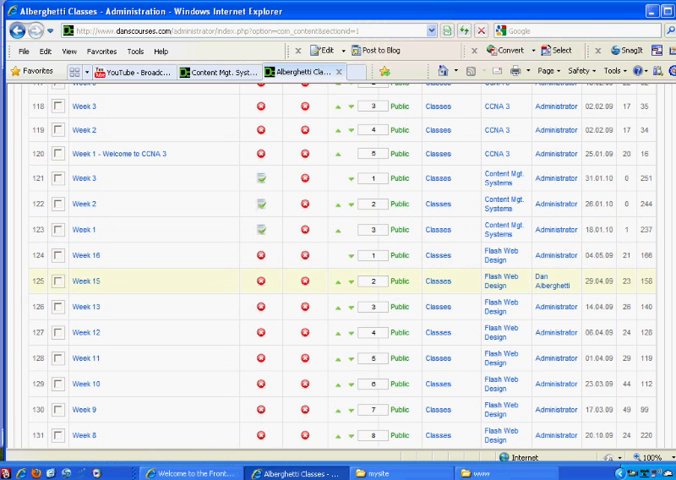
scroll("down", 3)
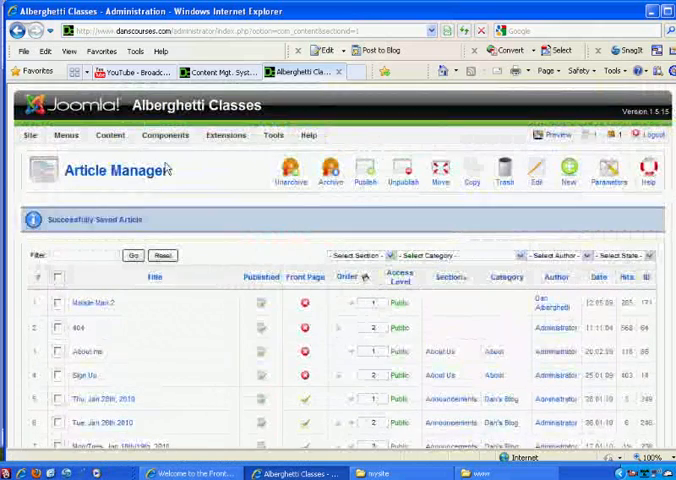
- Log back in as admin and show the Section Manager listing the five sections
left_click(110, 135)
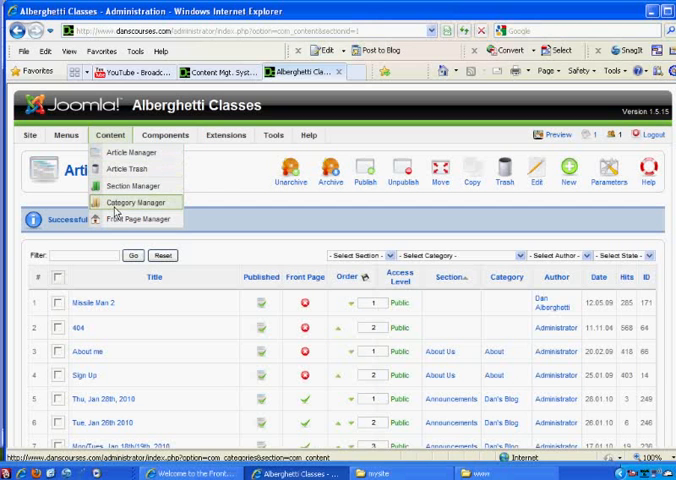
mouse_move(131, 186)
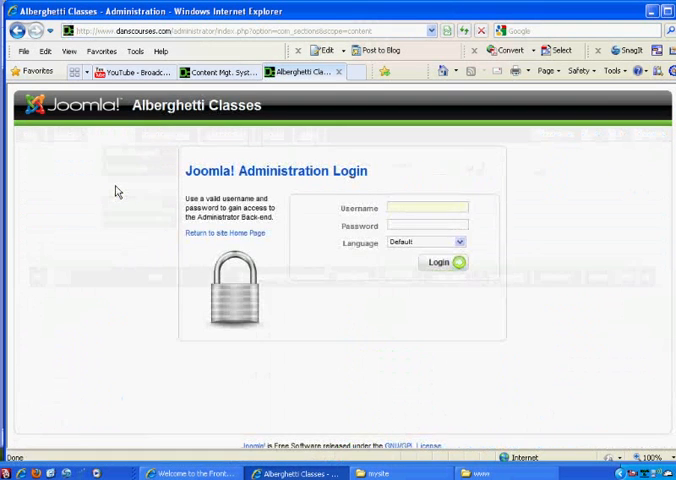
type("admin")
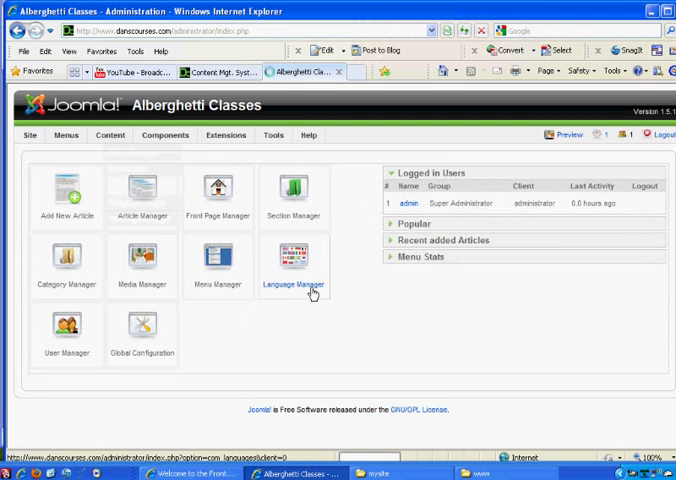
left_click(293, 190)
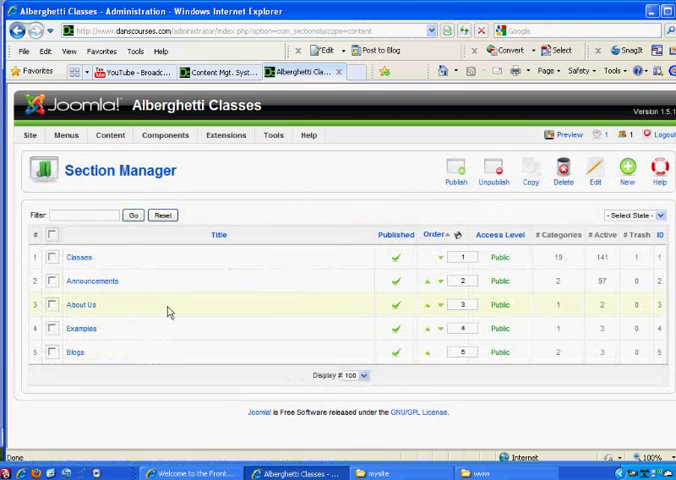
mouse_move(79, 257)
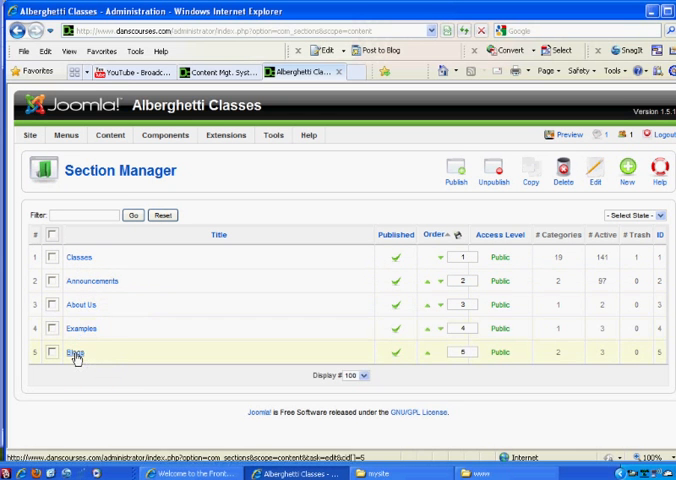
- Show the Category Manager listing categories such as Resources and Photoshop with their sections
left_click(114, 134)
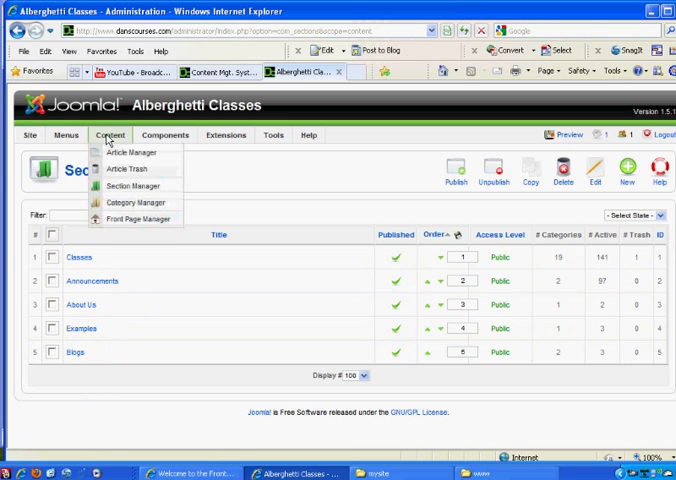
left_click(132, 186)
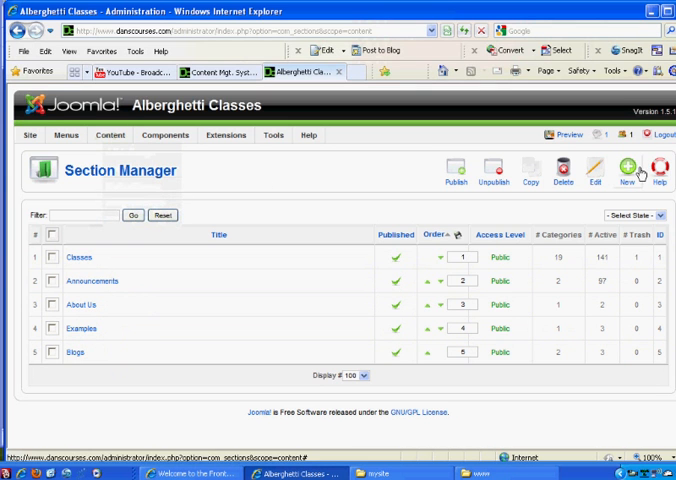
left_click(110, 135)
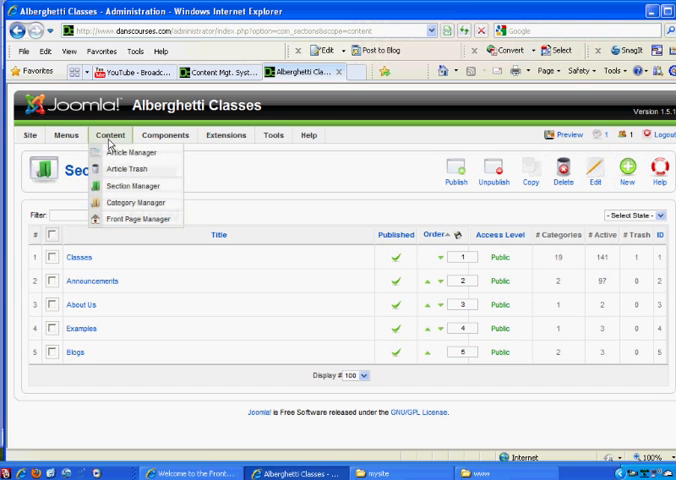
left_click(133, 186)
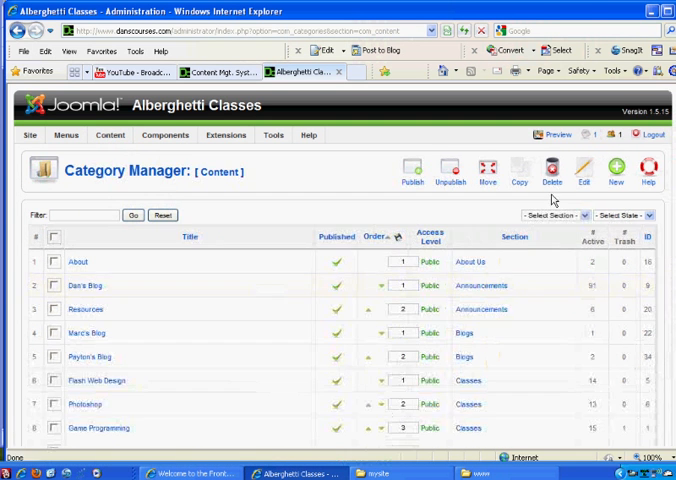
scroll("down", 3)
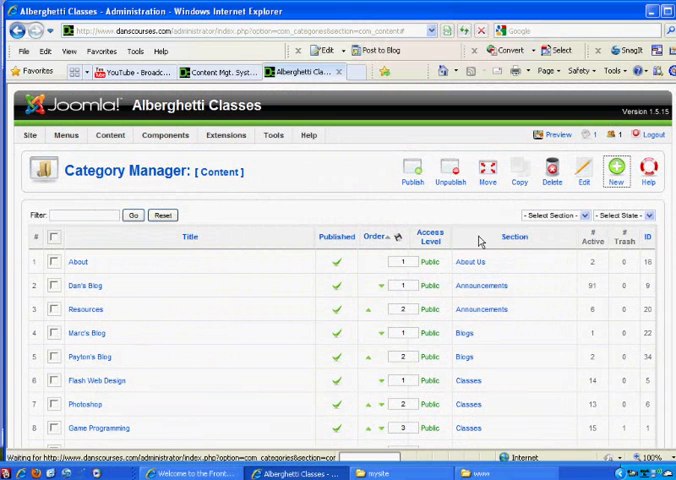
- Fill a new category form titled 'new class' in the Classes section, published
left_click(616, 170)
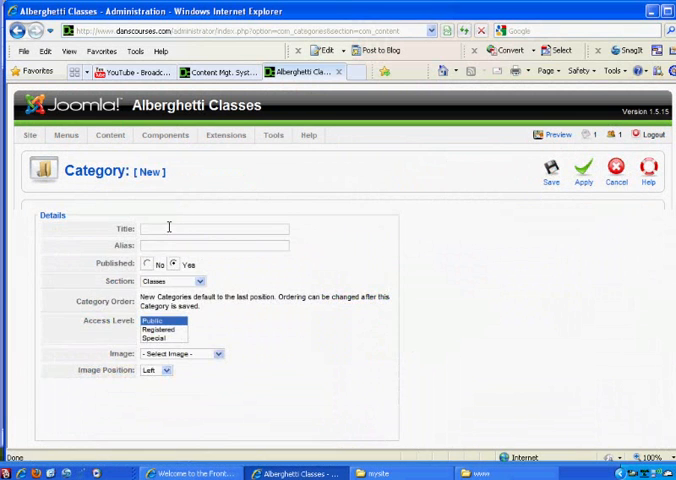
type("new")
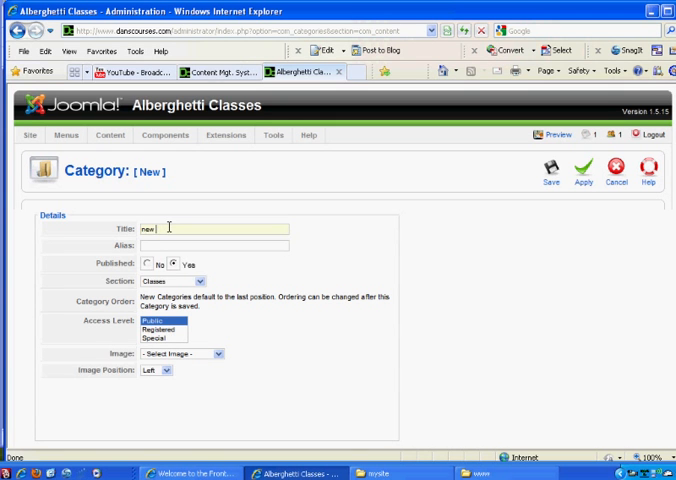
type("class")
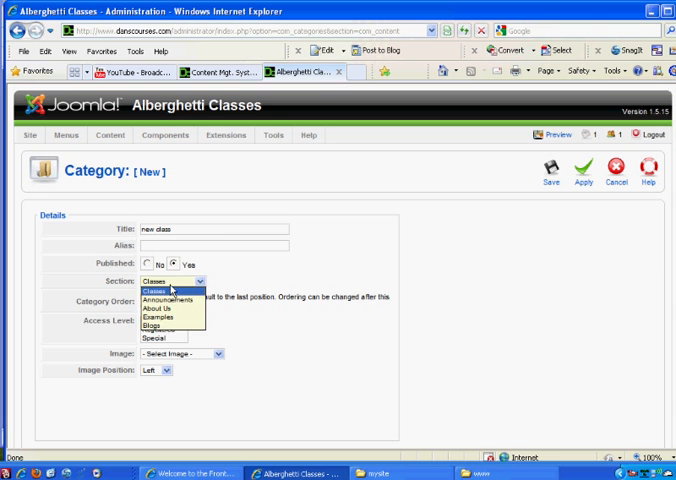
left_click(167, 281)
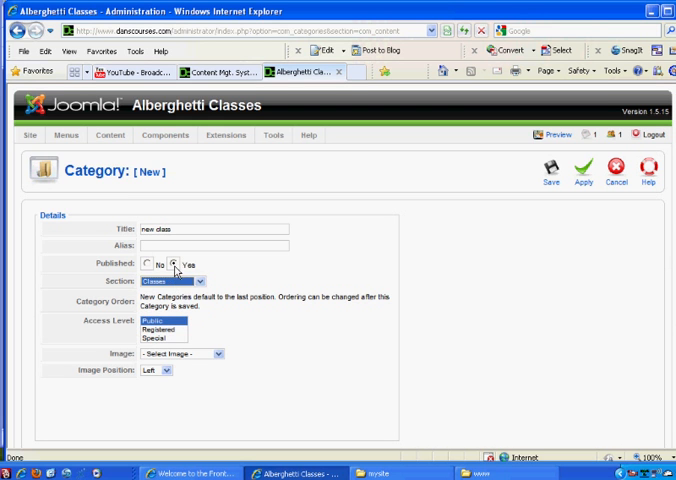
mouse_move(487, 242)
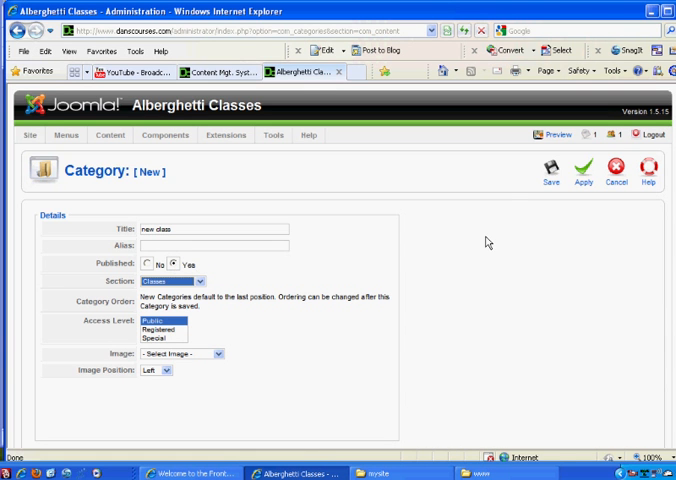
mouse_move(108, 253)
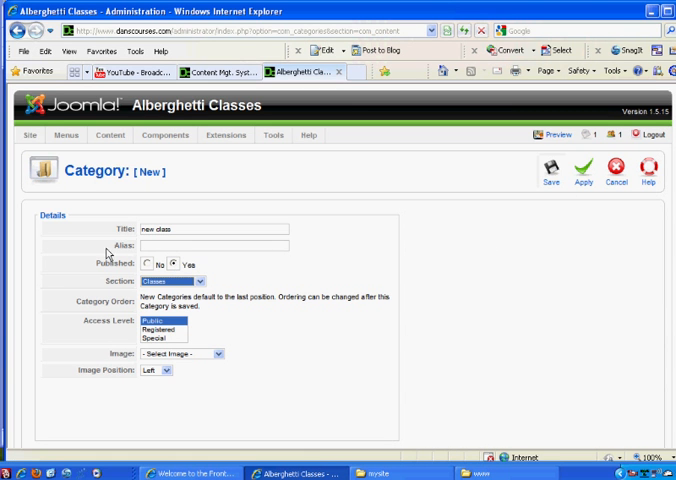